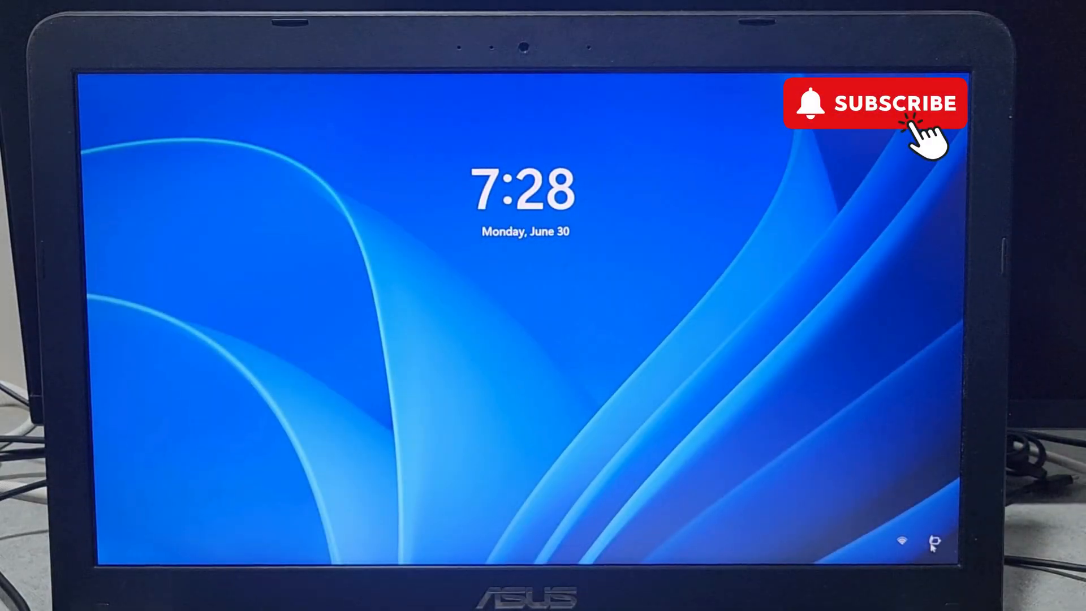
- From the sign-in screen, restart the PC with Shift held into the recovery options
key(shift)
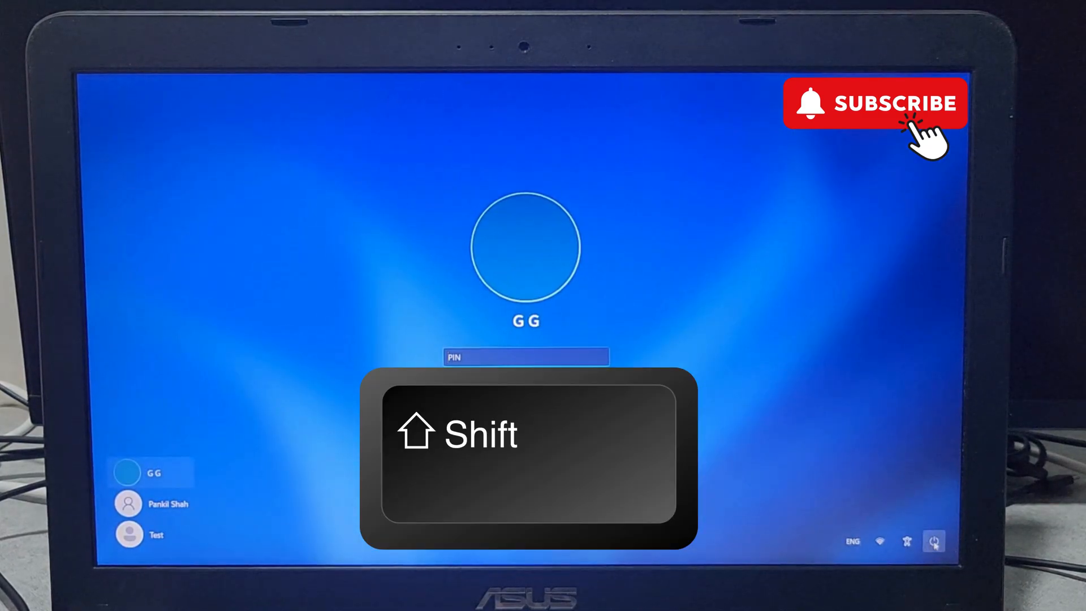
click(934, 540)
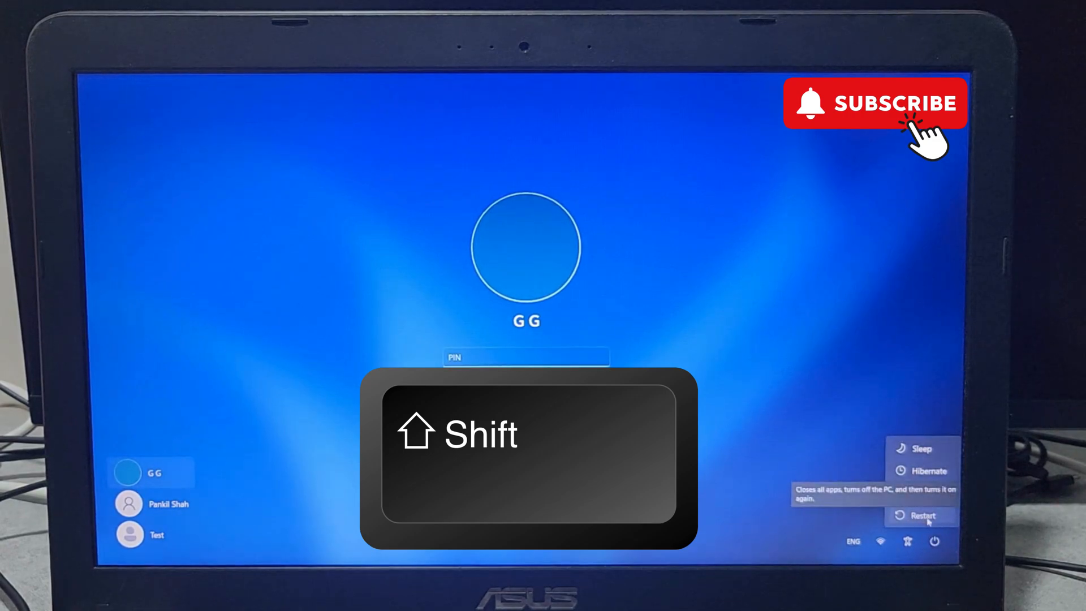
click(921, 515)
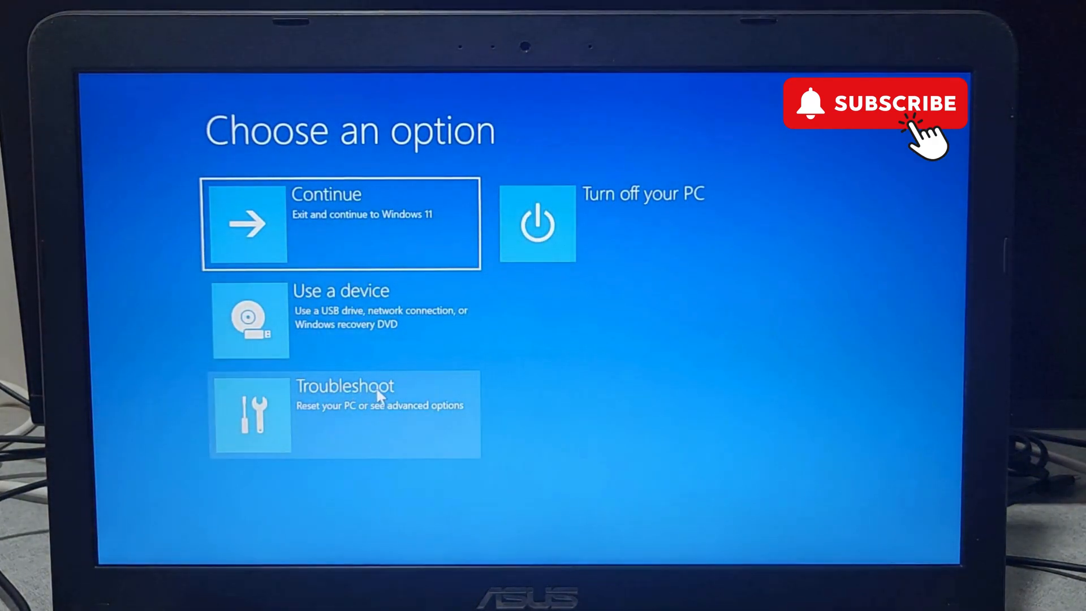
- Go through Troubleshoot and Advanced options to Command Prompt and launch regedit
click(345, 413)
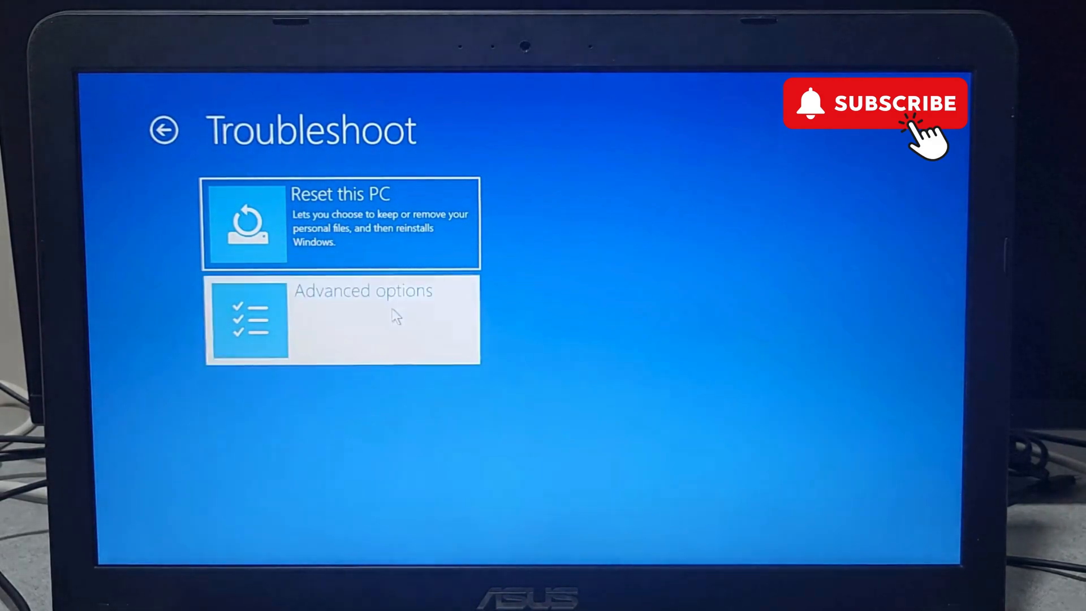
click(341, 319)
text(reged)
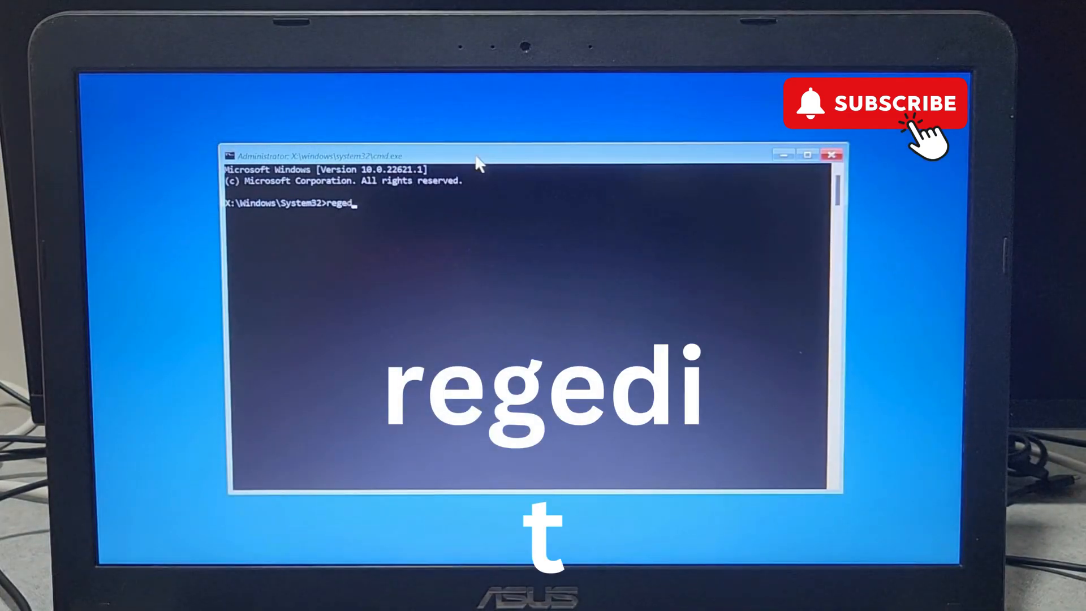
text(it)
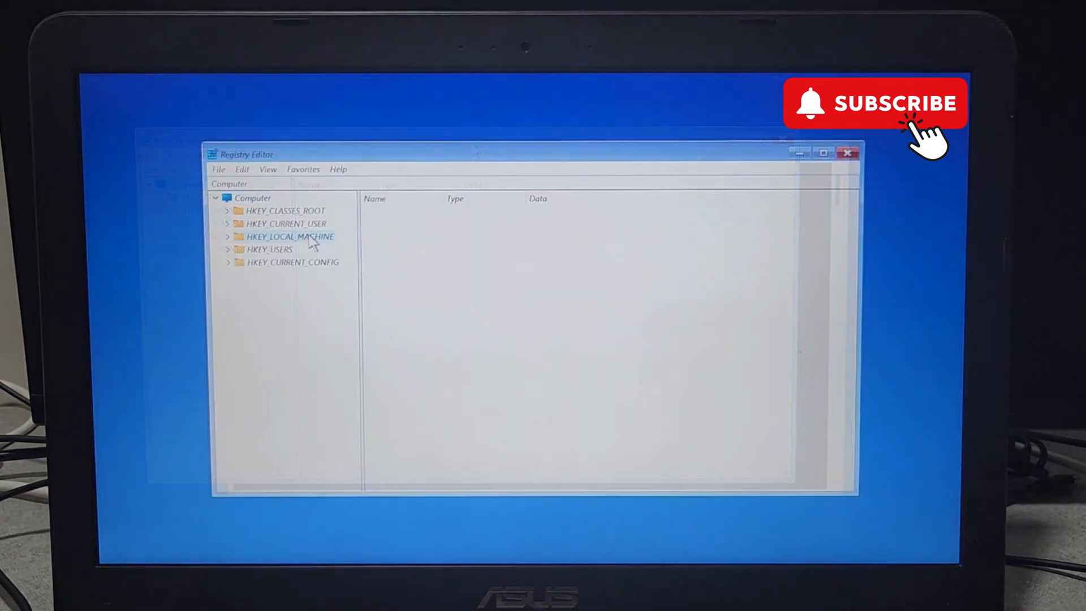
- Load the SOFTWARE hive from System32\config under HKEY_LOCAL_MACHINE with the name msoftware
click(289, 236)
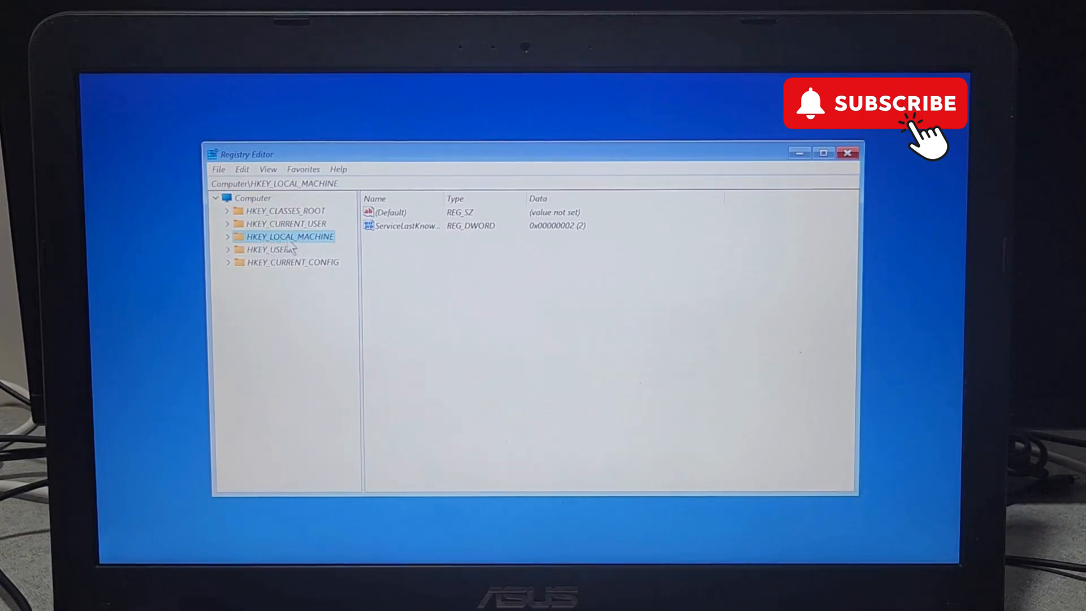
click(218, 169)
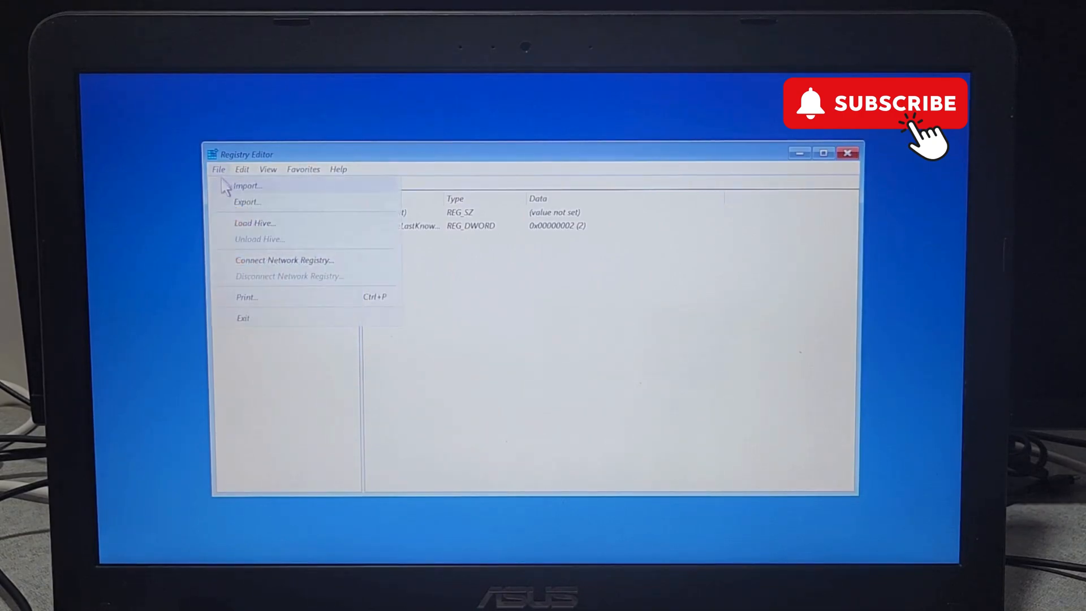
mouse_move(267, 232)
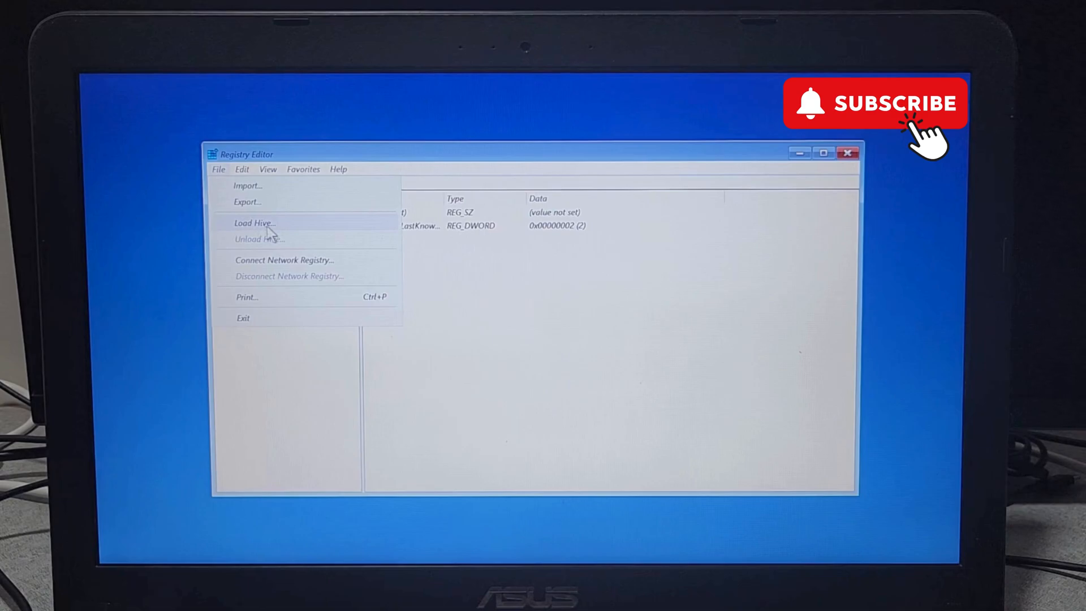
click(254, 222)
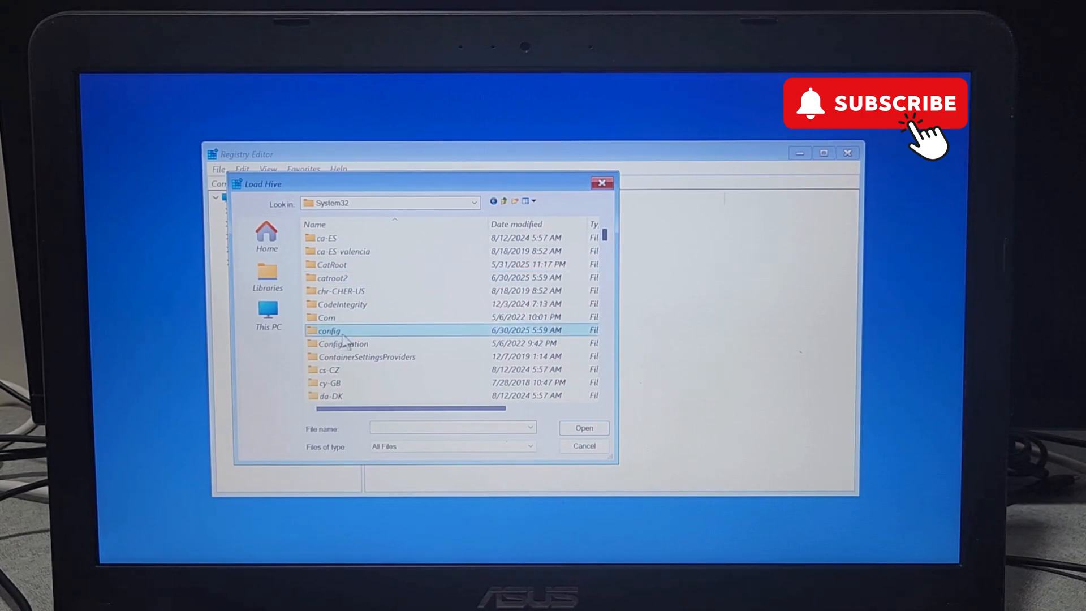
double_click(328, 330)
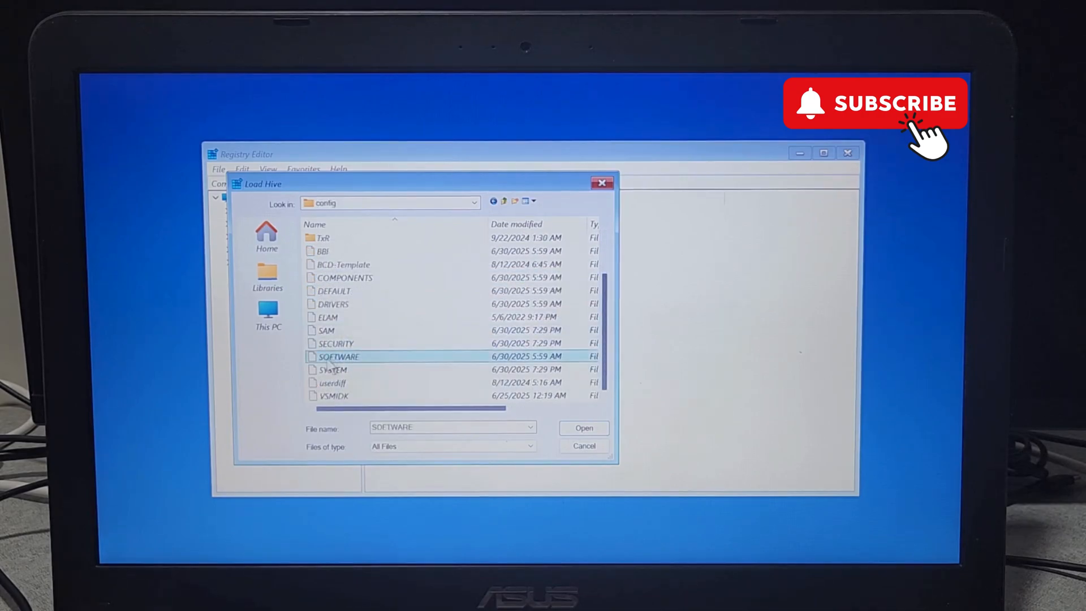
mouse_move(340, 356)
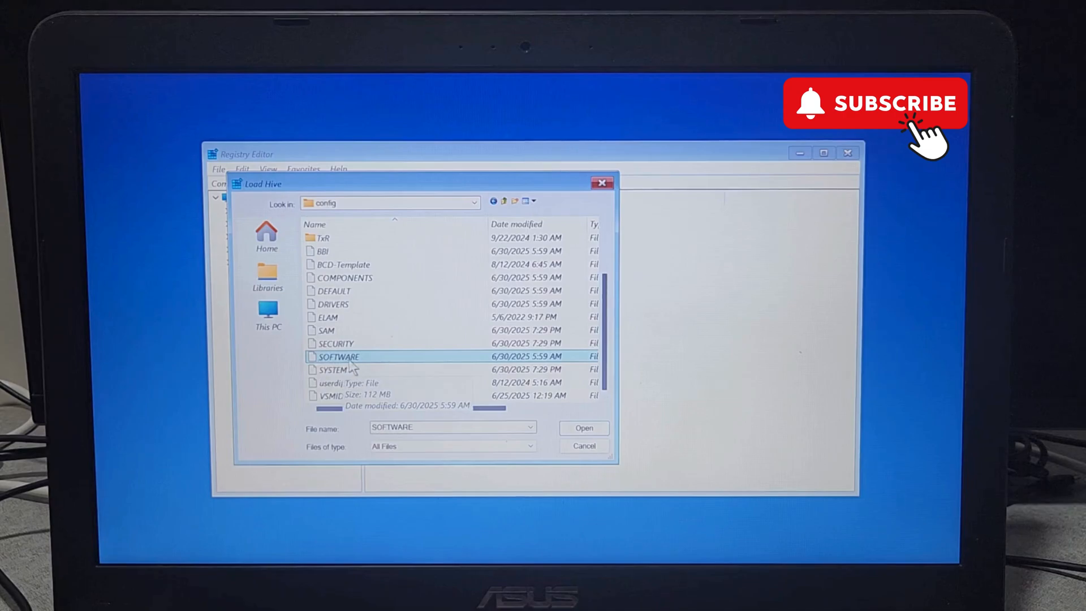
click(583, 428)
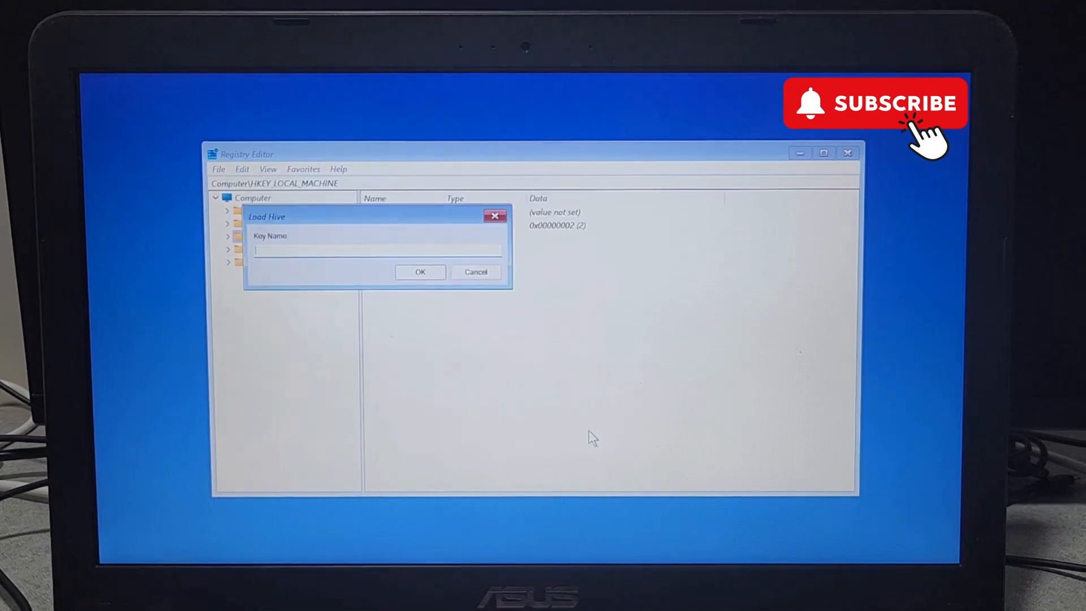
text(msof)
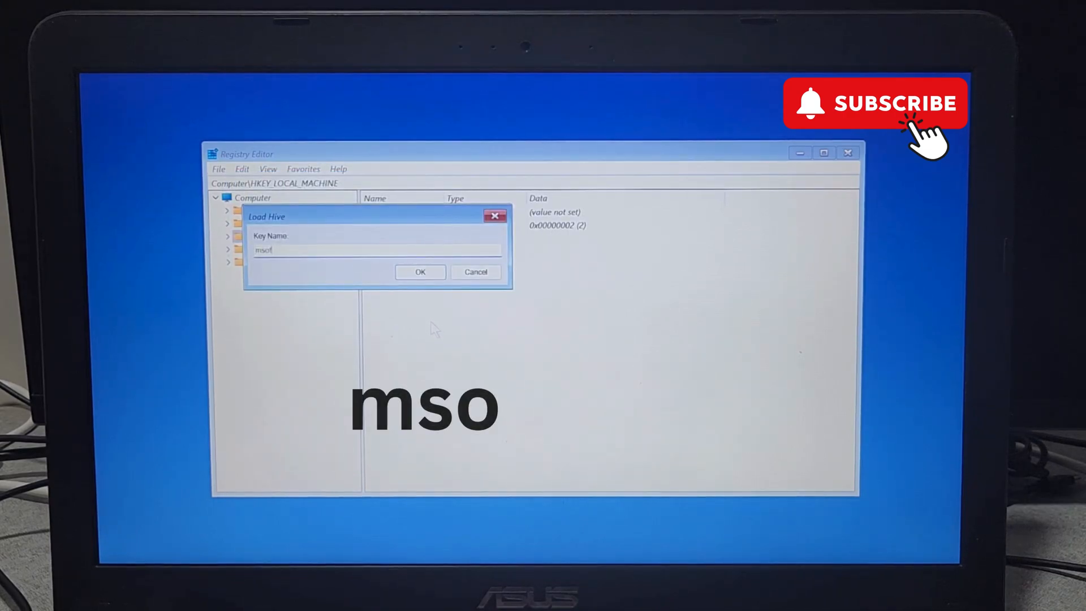
text(ftware)
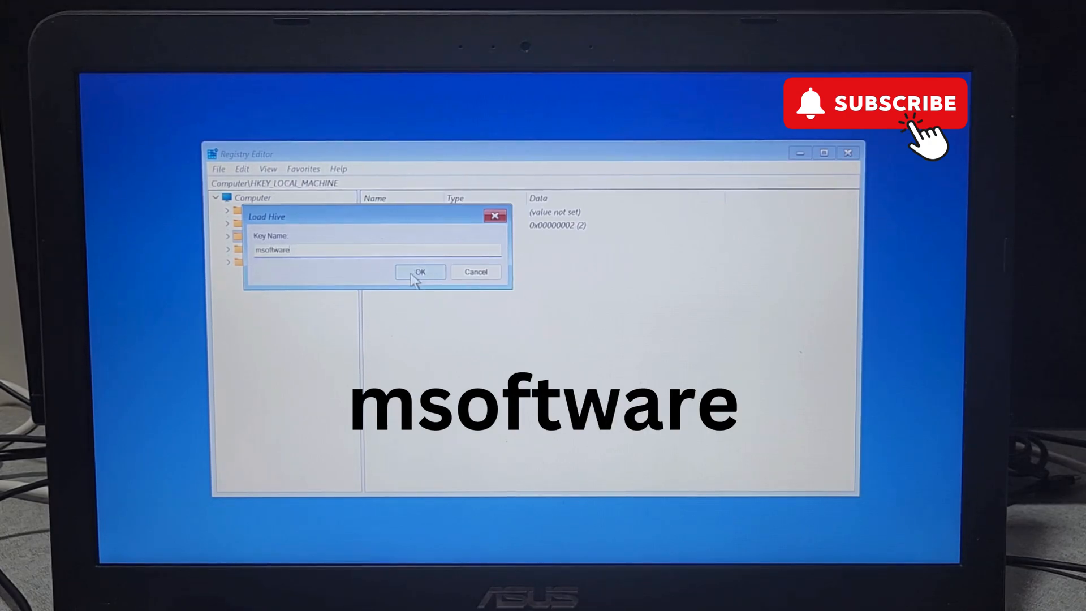
click(420, 271)
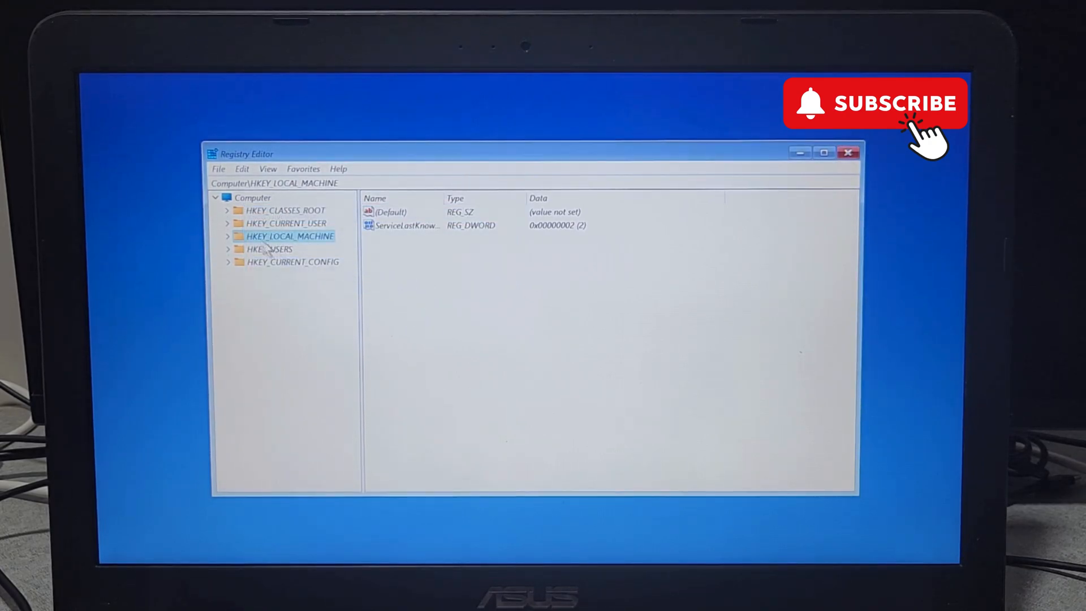
- Expand HKEY_LOCAL_MACHINE > msoftware > Microsoft and select the Windows NT key
click(228, 236)
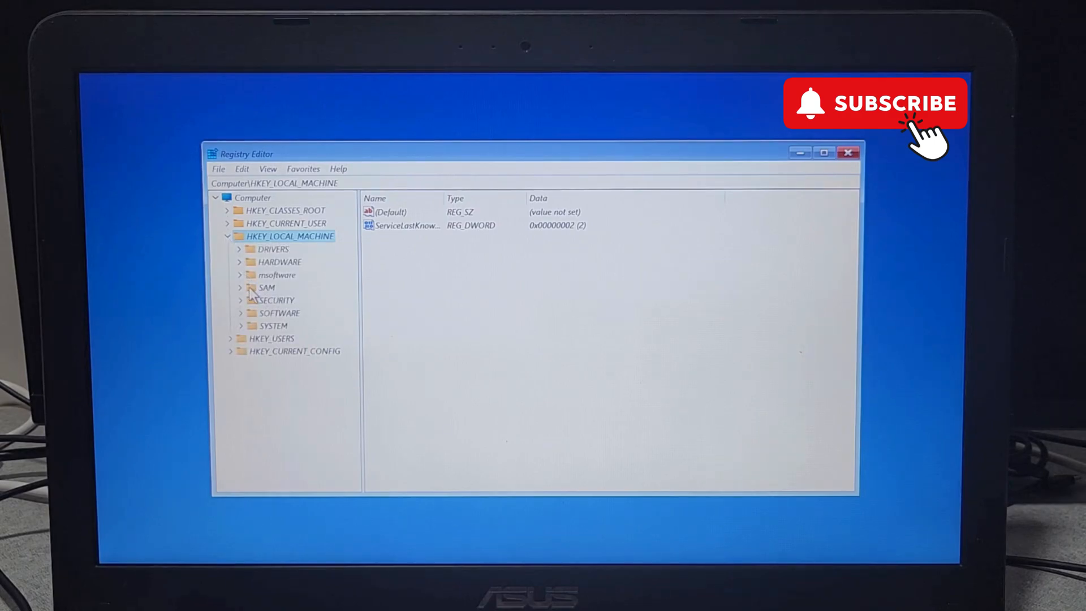
click(238, 275)
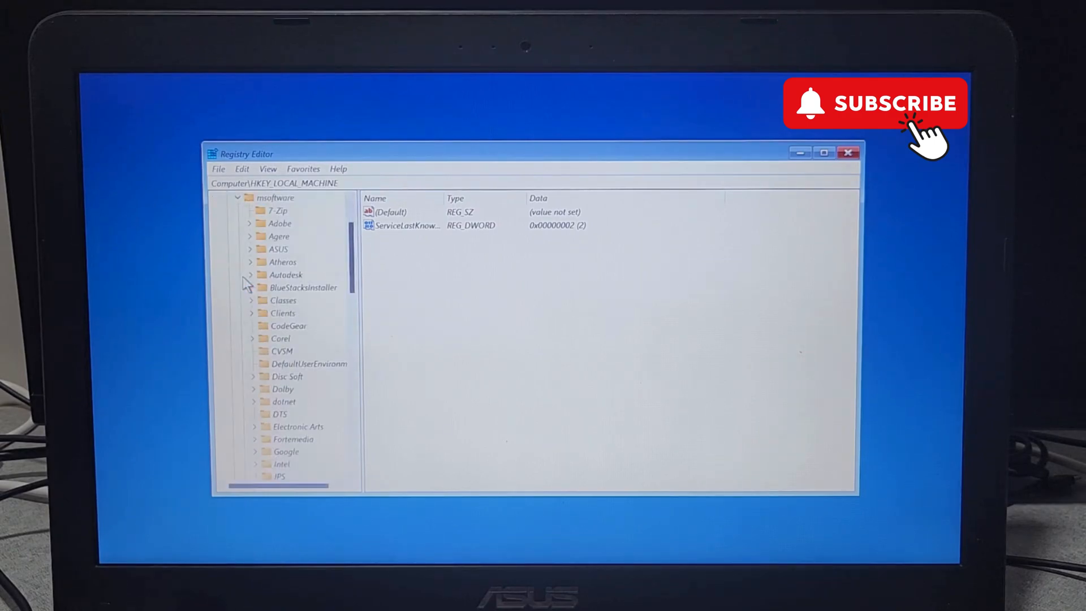
scroll(down, 3)
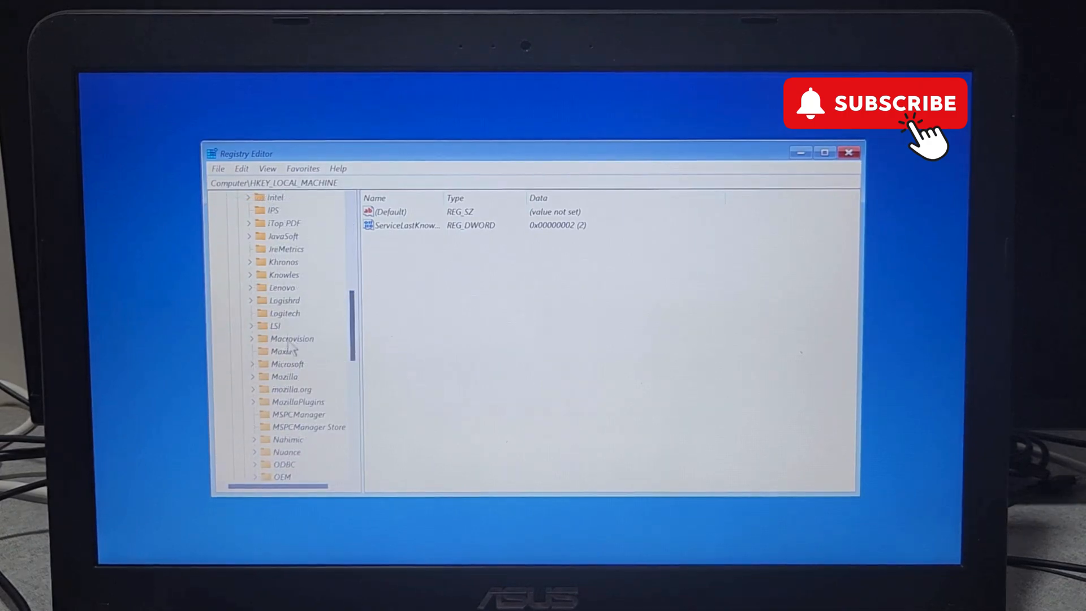
click(287, 364)
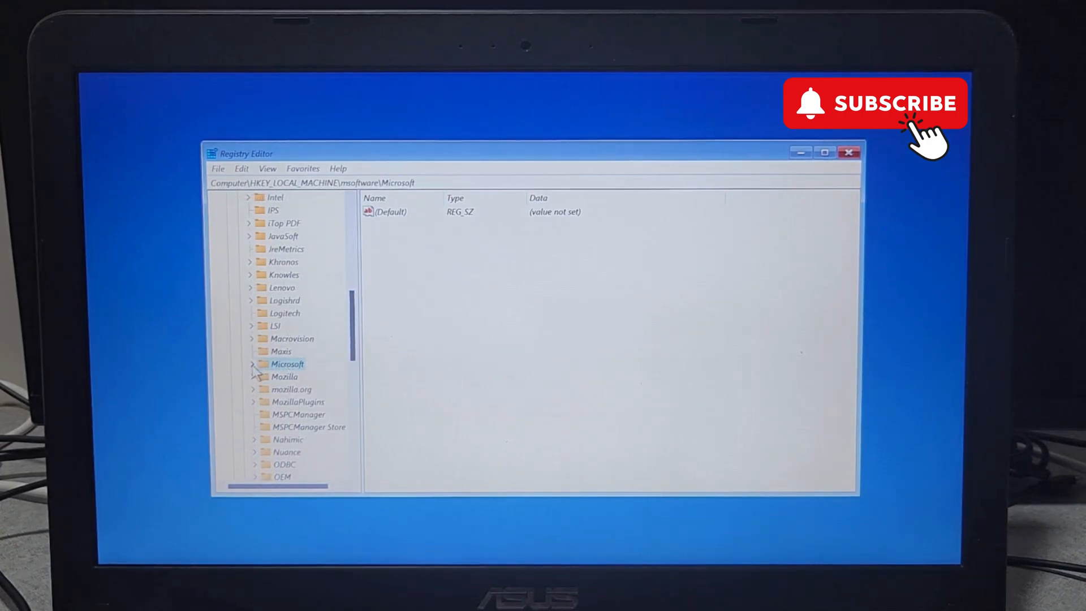
scroll(down, 3)
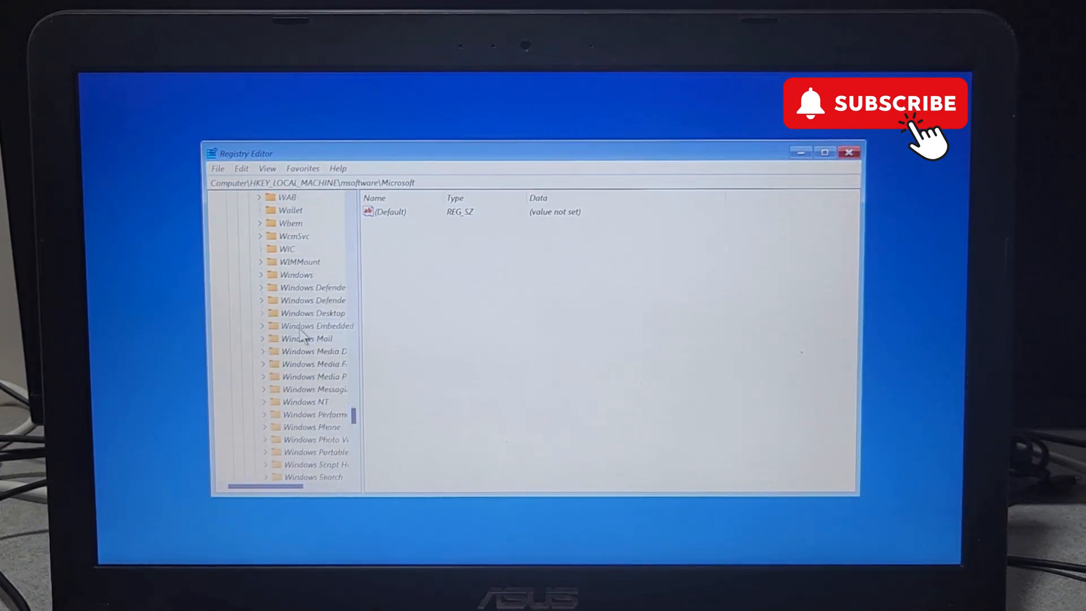
click(306, 401)
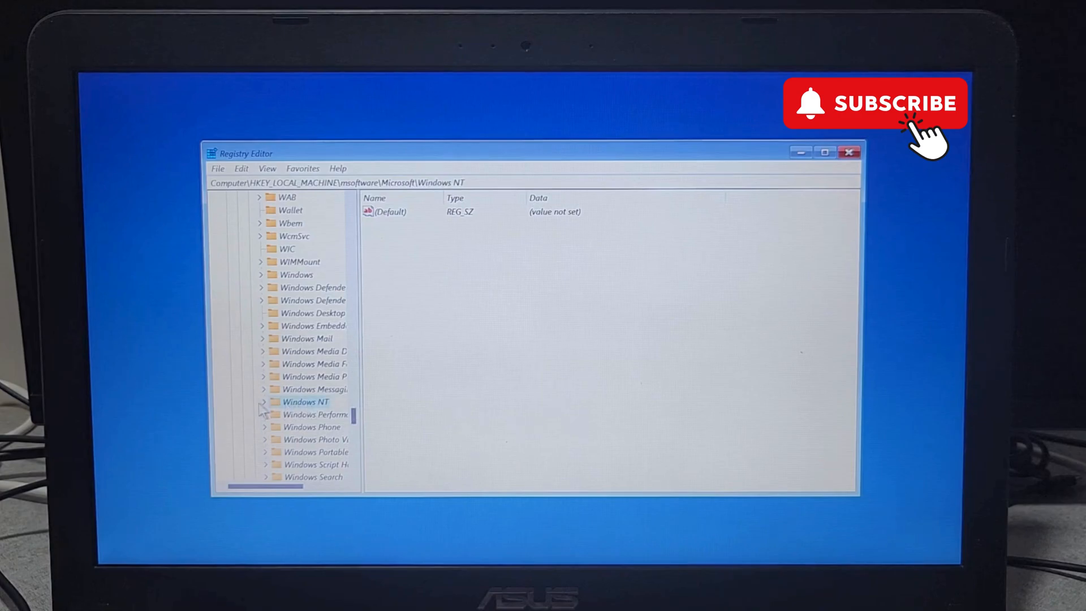
- Continue into Windows NT\CurrentVersion and select the PasswordLess key
click(263, 402)
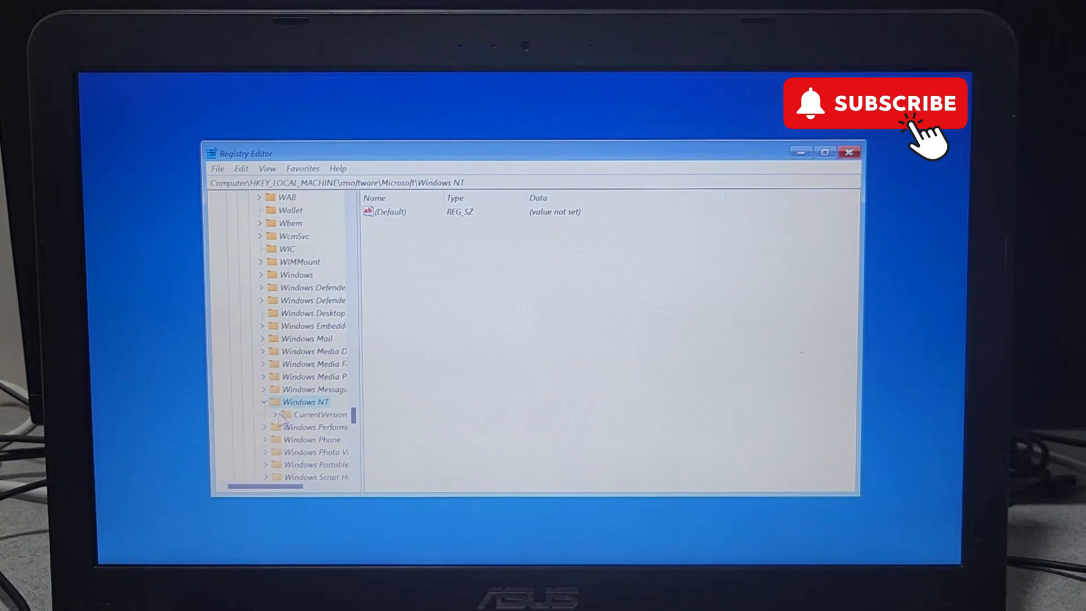
click(319, 413)
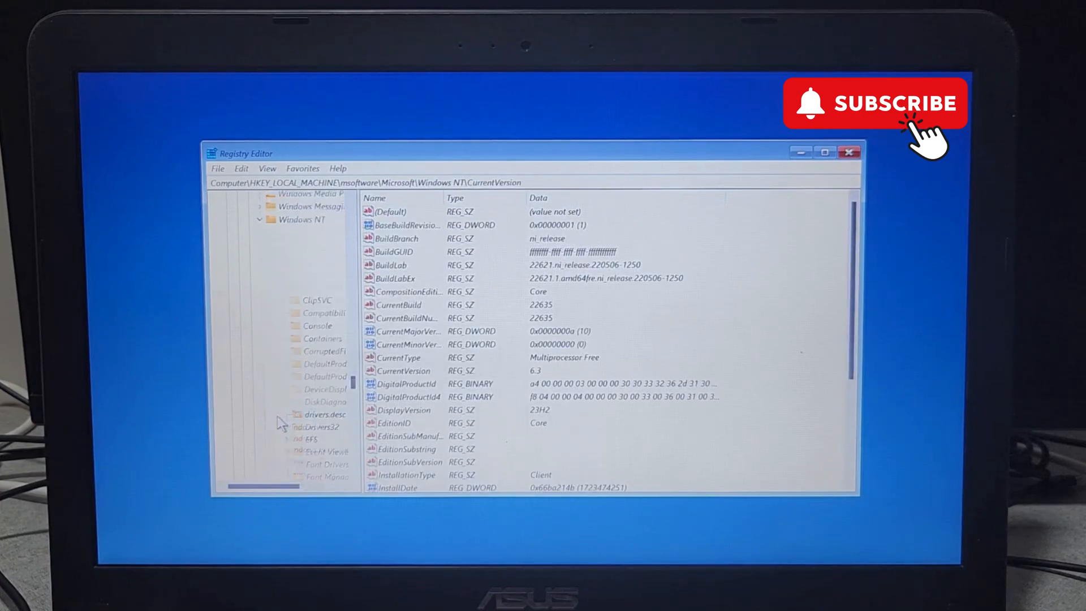
scroll(down, 3)
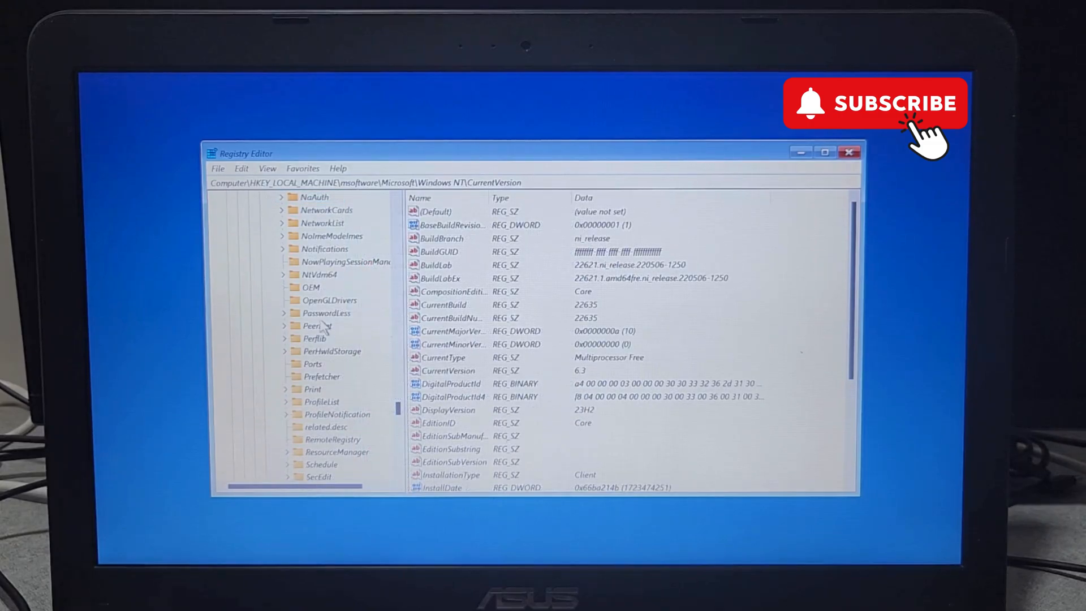
click(326, 313)
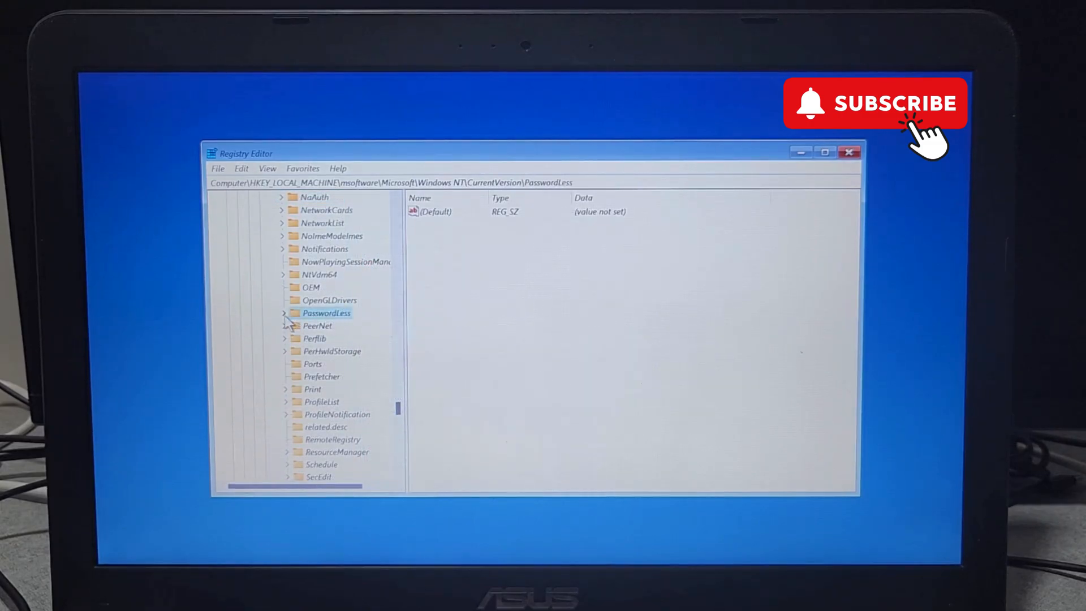
- In PasswordLess\Device, set DevicePasswordLessBuildVersion value data to 0
click(284, 312)
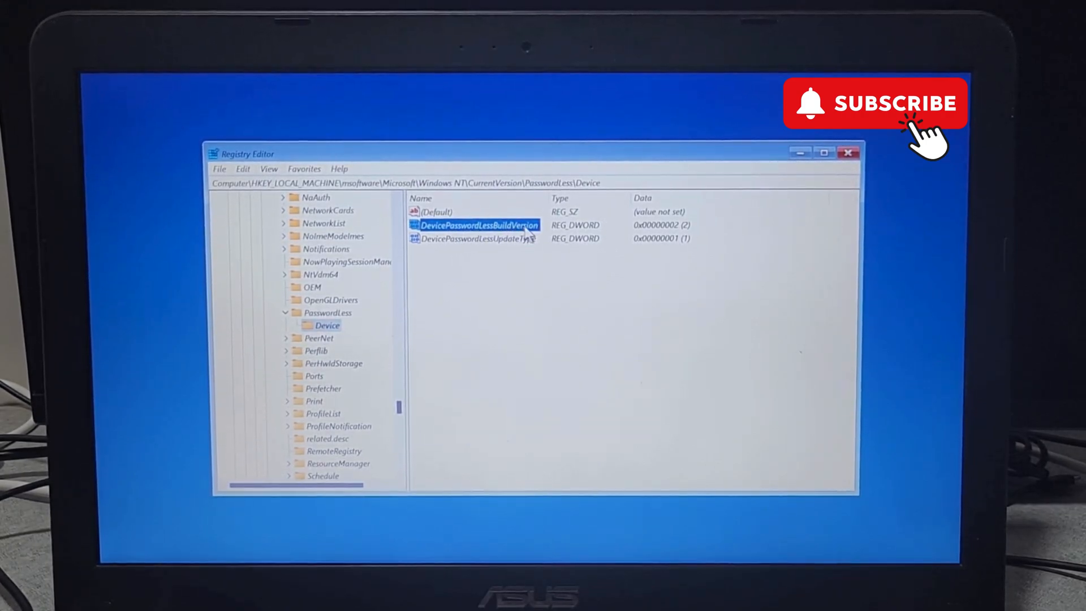
double_click(476, 225)
text(0)
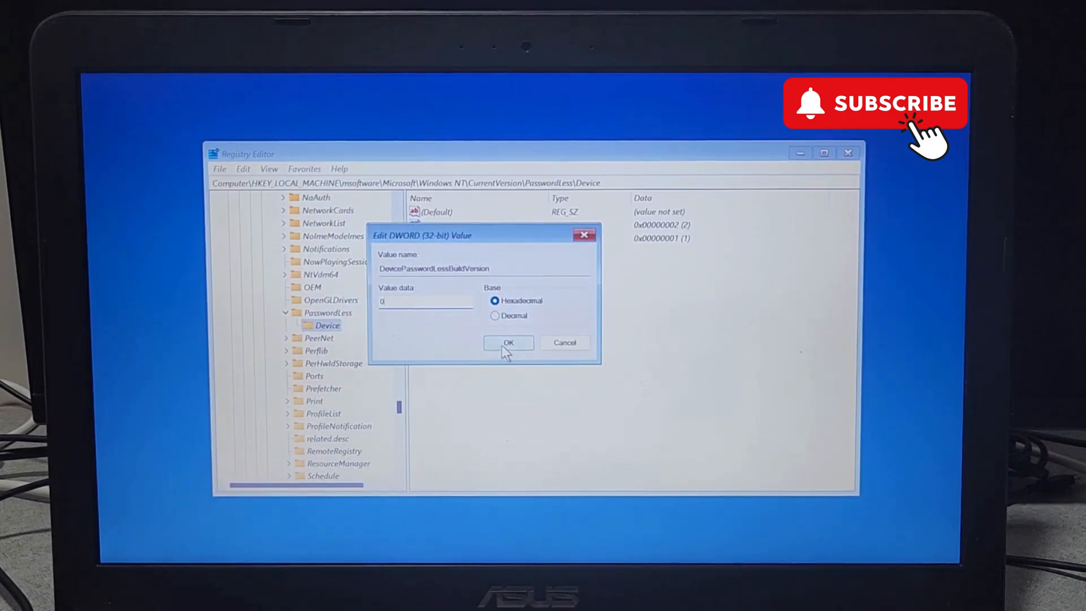
click(508, 342)
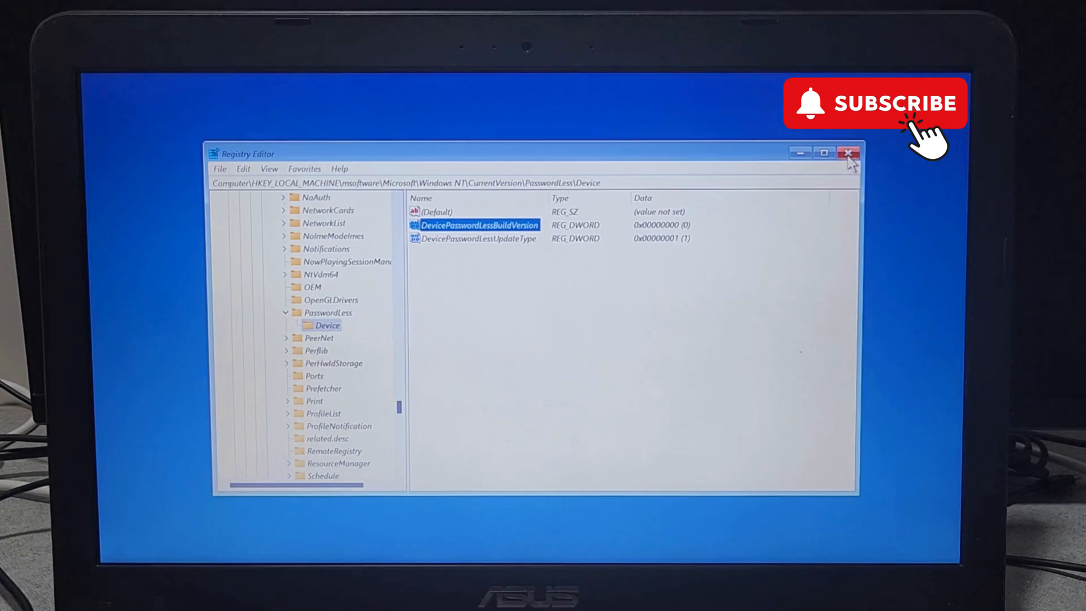
- Close Registry Editor and continue back to the Windows 11 sign-in screen
click(847, 153)
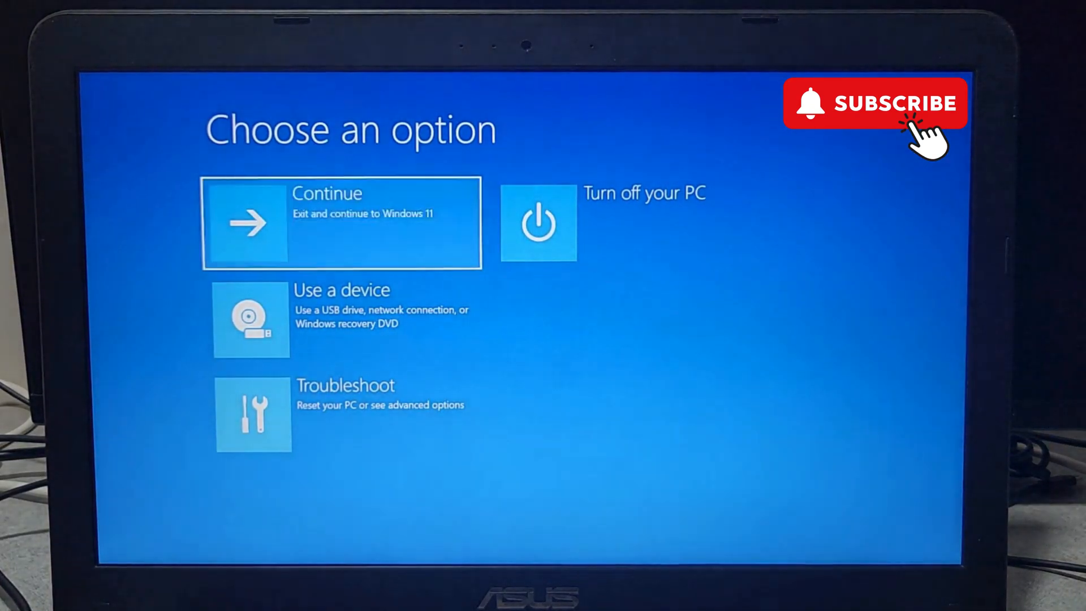
click(340, 222)
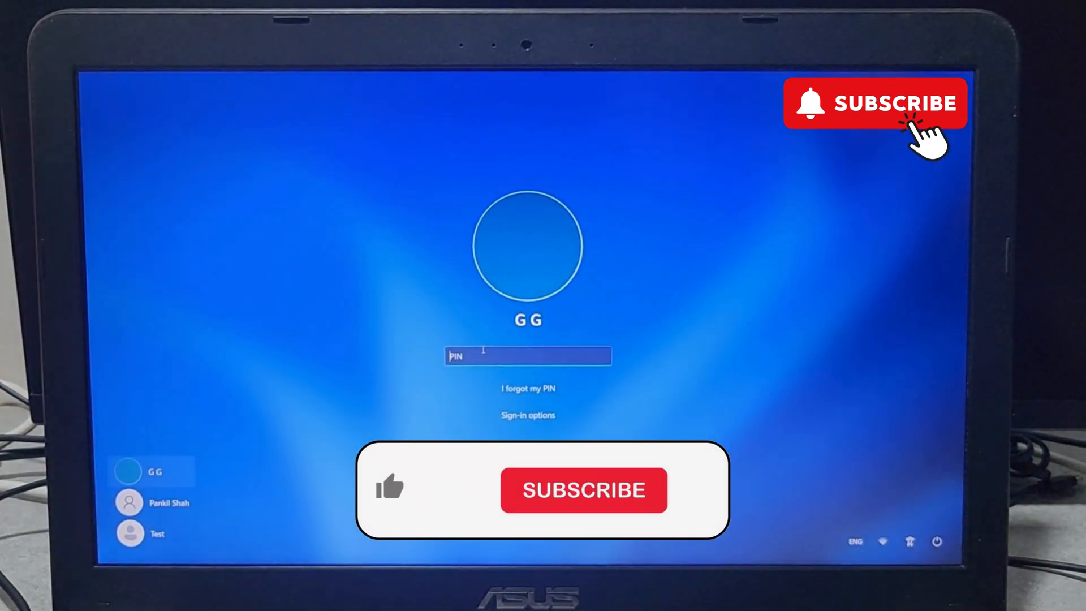